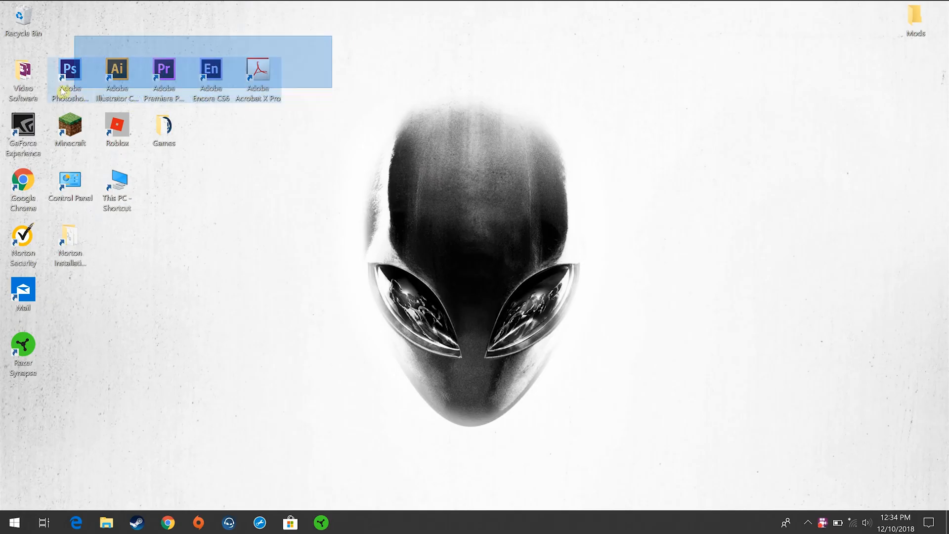
Step: Launch Premiere Pro CS6 from its desktop shortcut
click(855, 206)
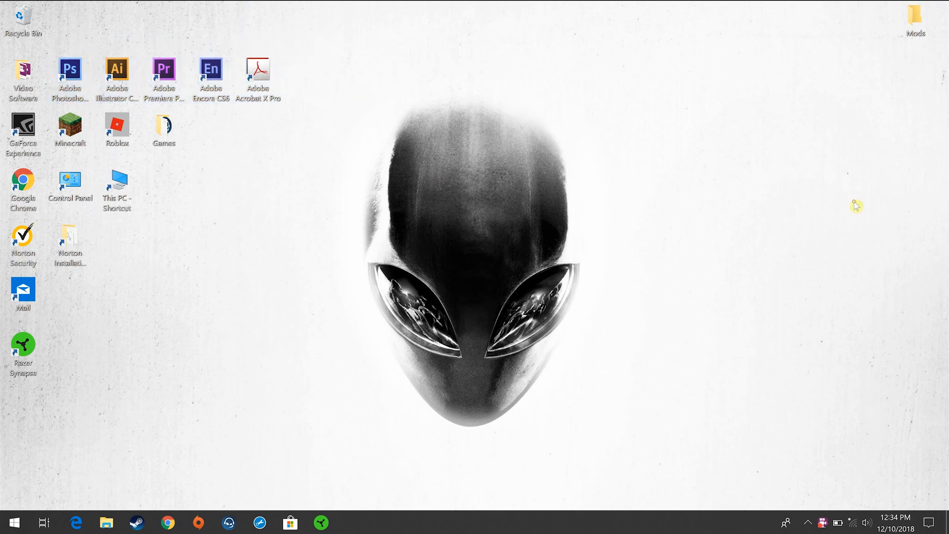
click(163, 77)
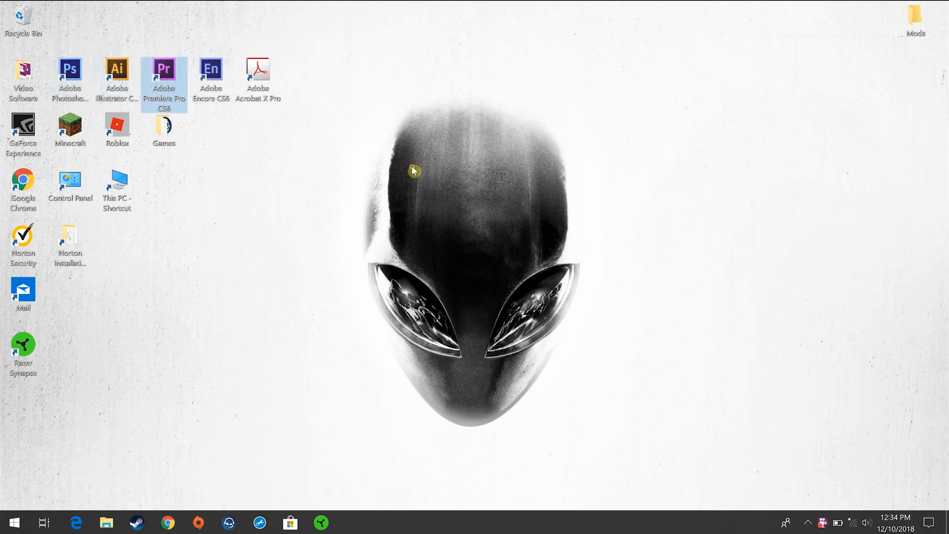
double_click(163, 68)
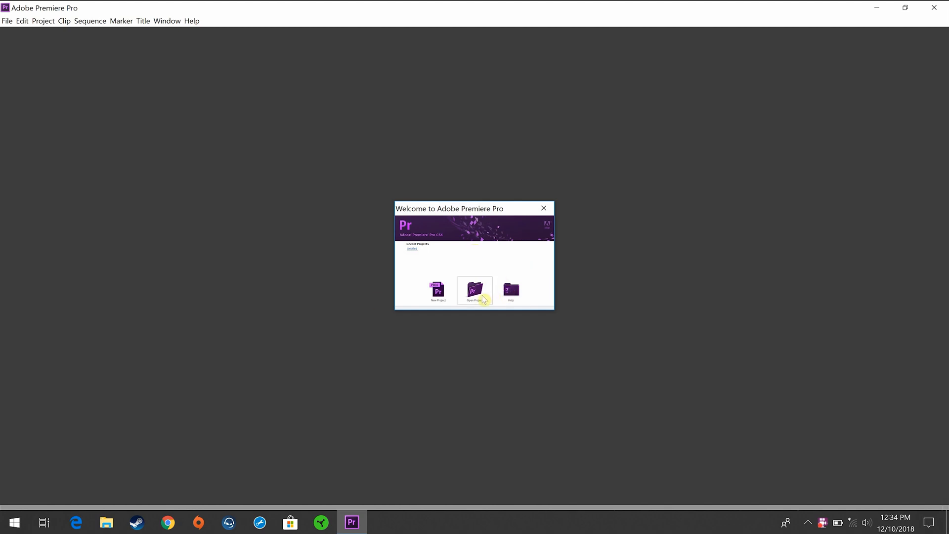
Step: Create a new untitled project and accept the default new sequence
click(438, 291)
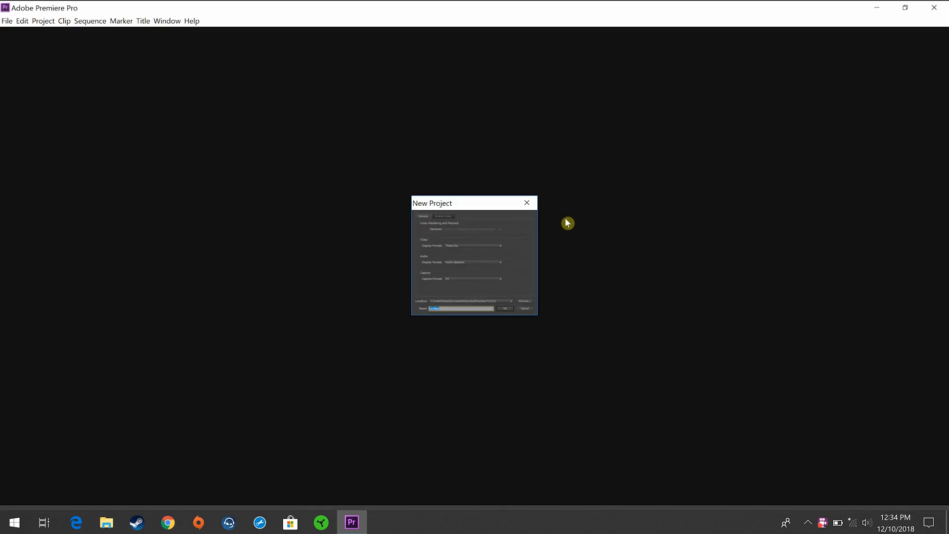
click(505, 309)
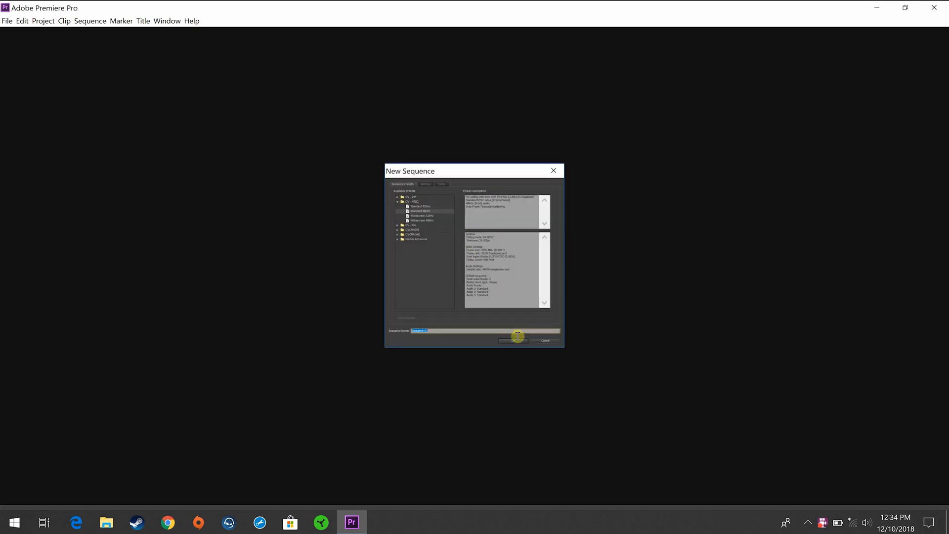
click(515, 340)
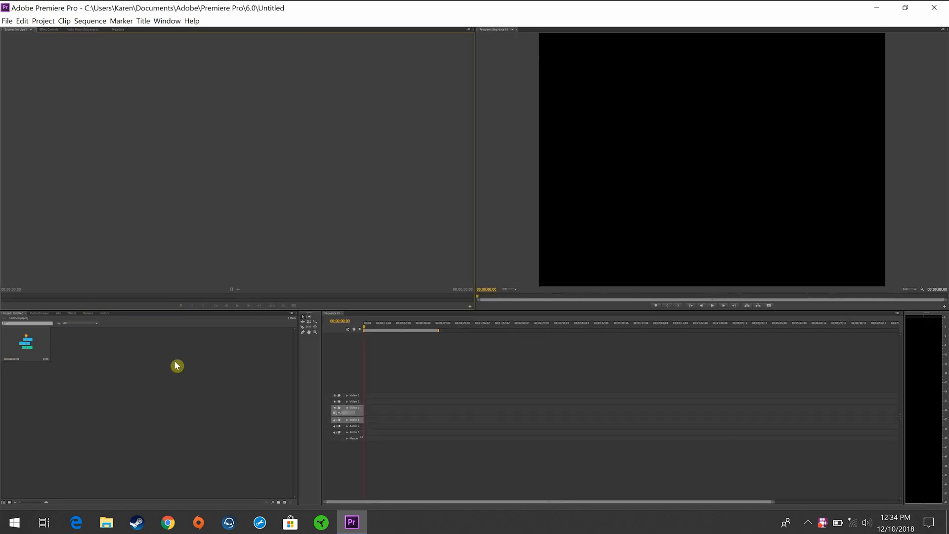
mouse_move(524, 15)
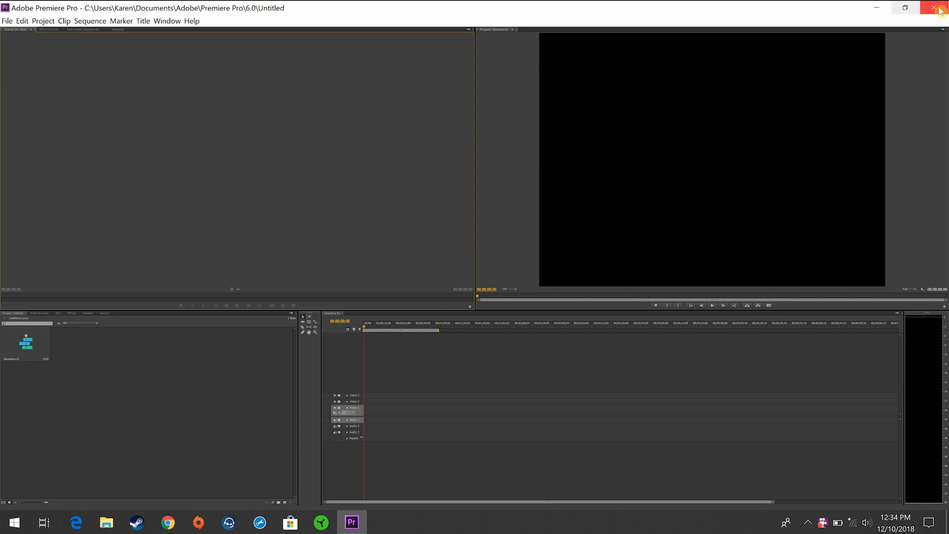
Step: Close Premiere and show the shortcut's Properties on the Compatibility tab
click(942, 7)
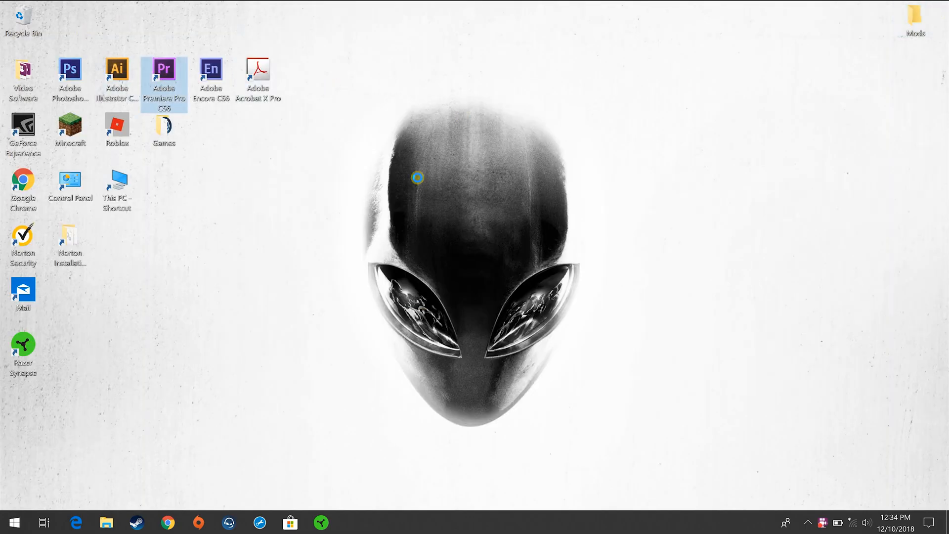
right_click(164, 79)
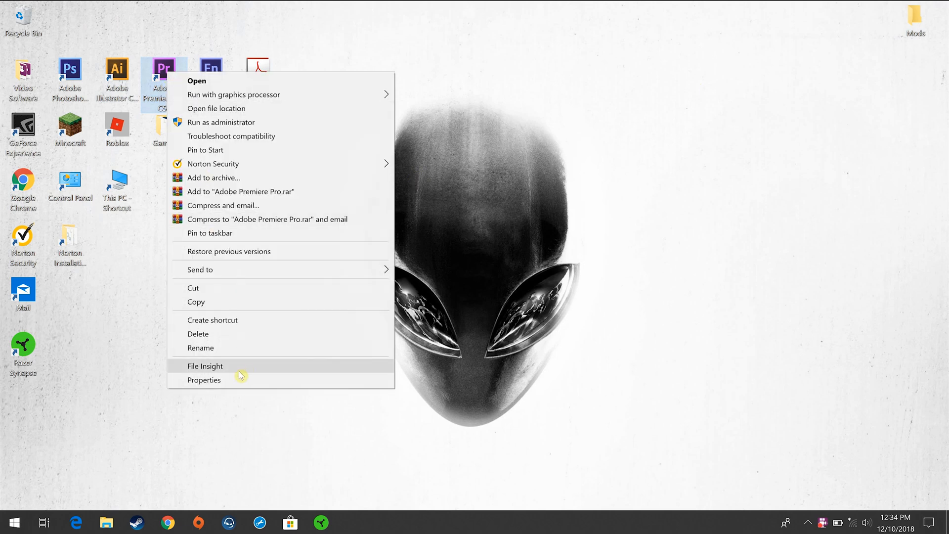
click(204, 380)
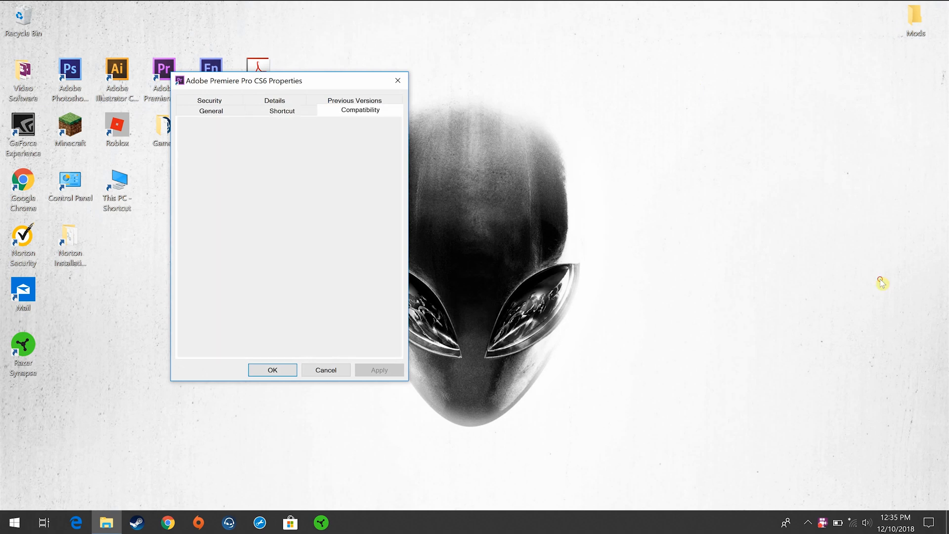
click(360, 109)
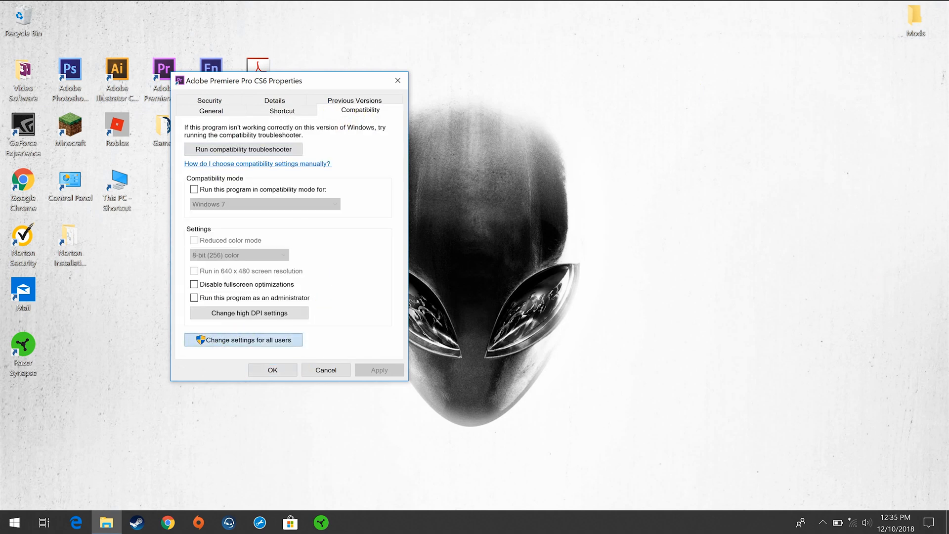
Step: For all users, override high DPI scaling with scaling performed by System, and confirm the dialogs
click(243, 339)
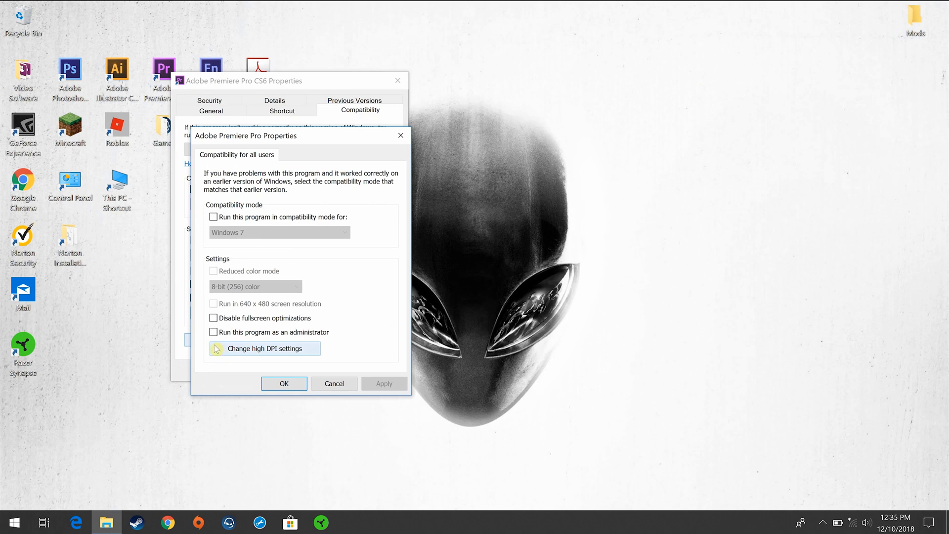
mouse_move(229, 357)
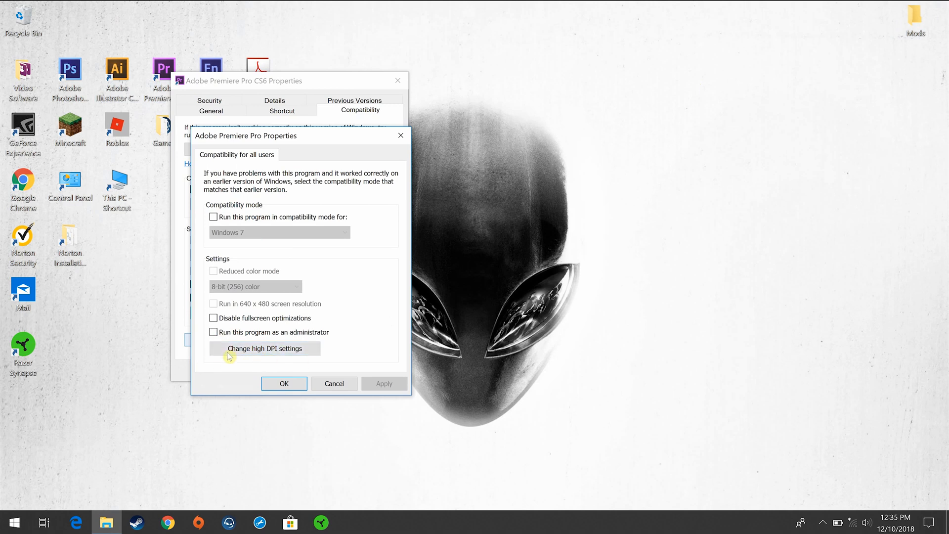
click(264, 348)
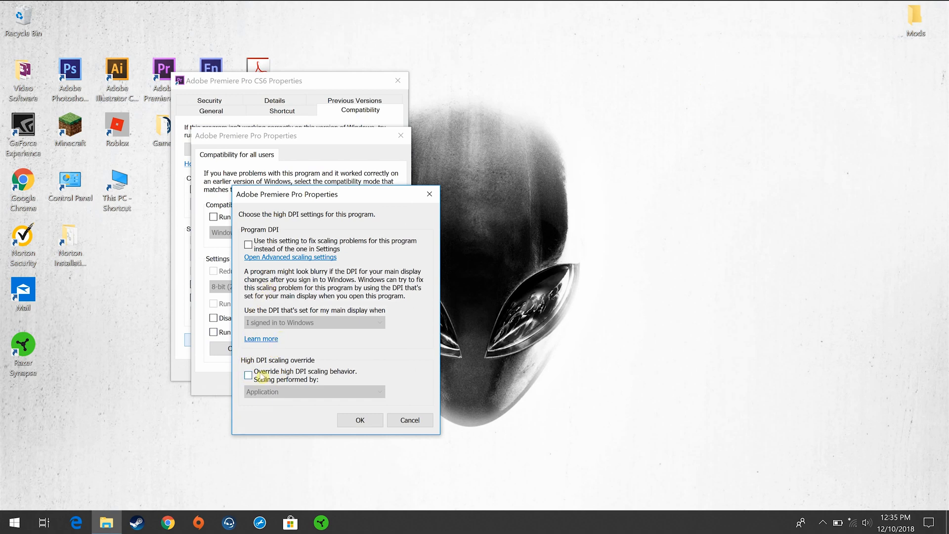
click(248, 375)
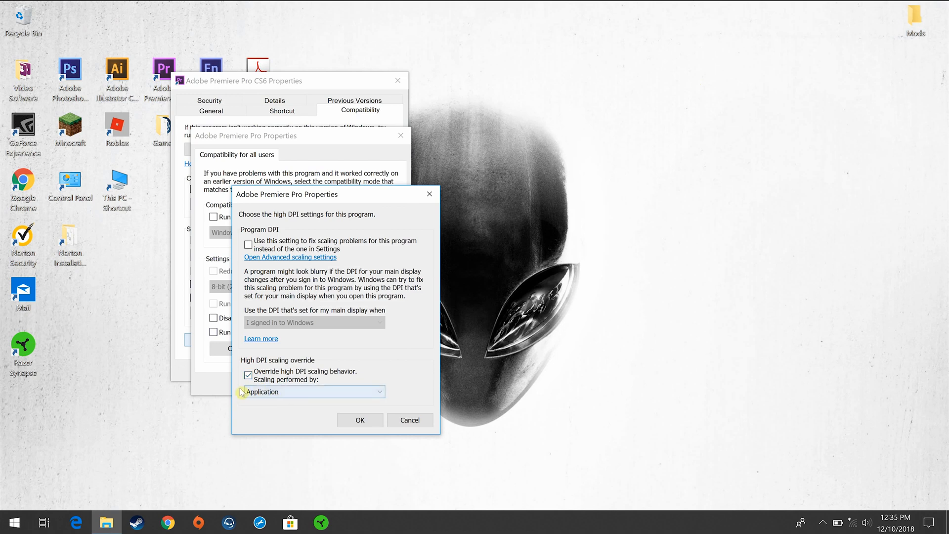
click(311, 392)
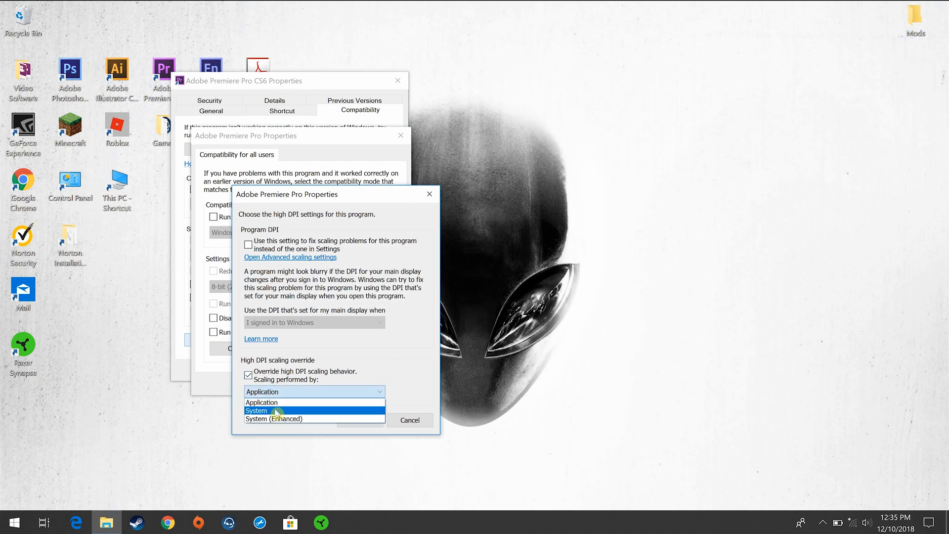
click(257, 410)
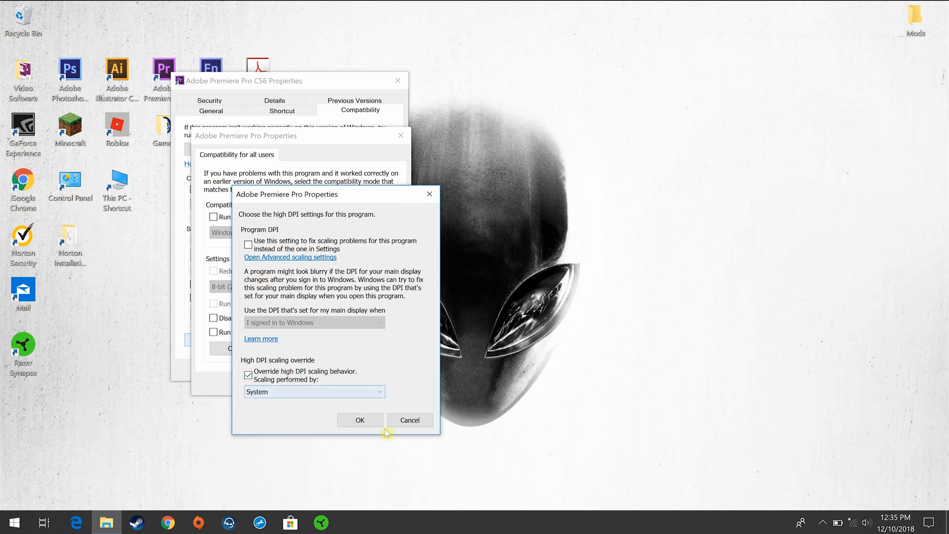
click(360, 419)
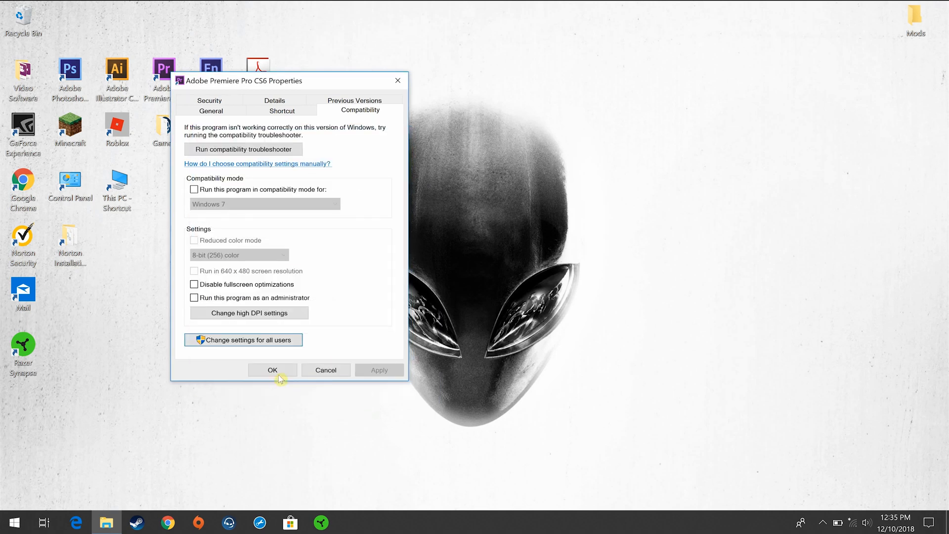
click(273, 370)
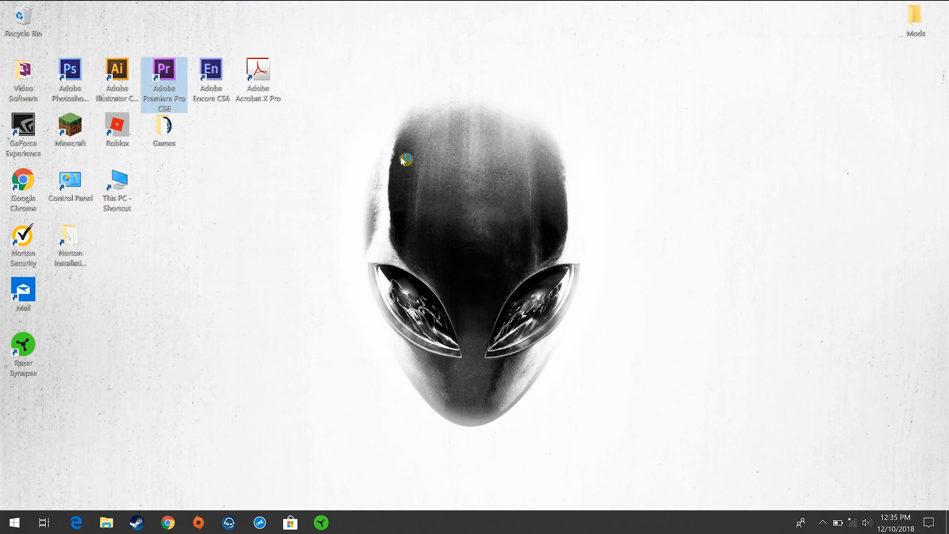
Step: Relaunch Premiere, create a new project overwriting Untitled, with a Standard 48kHz sequence
double_click(163, 79)
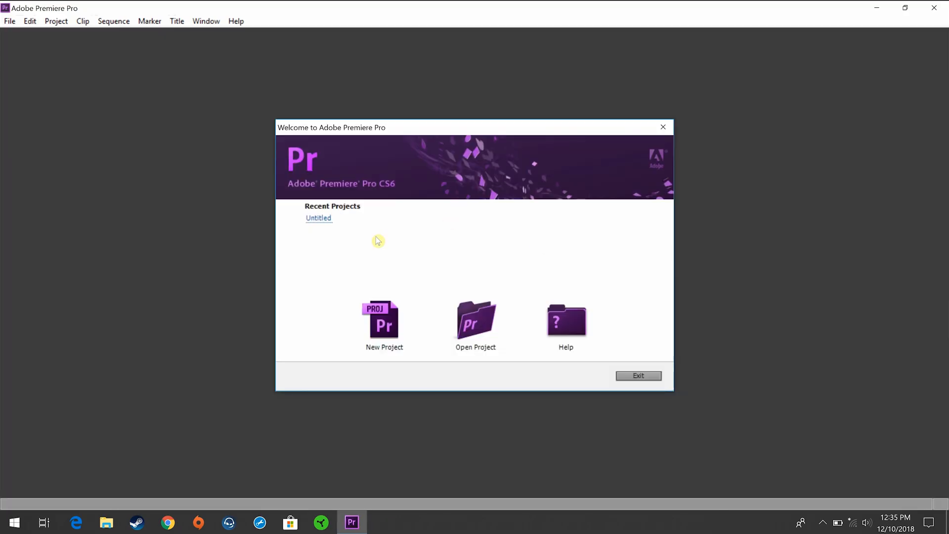
click(383, 319)
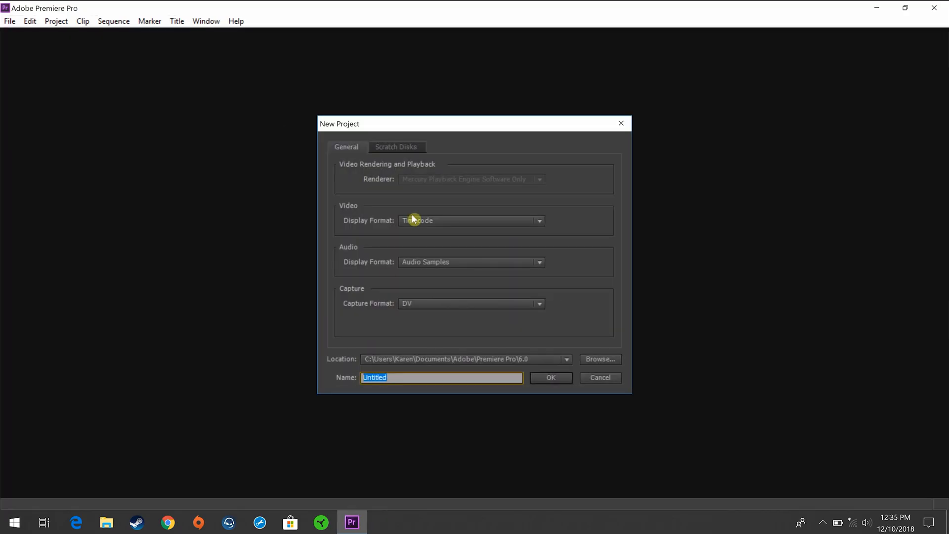
click(550, 377)
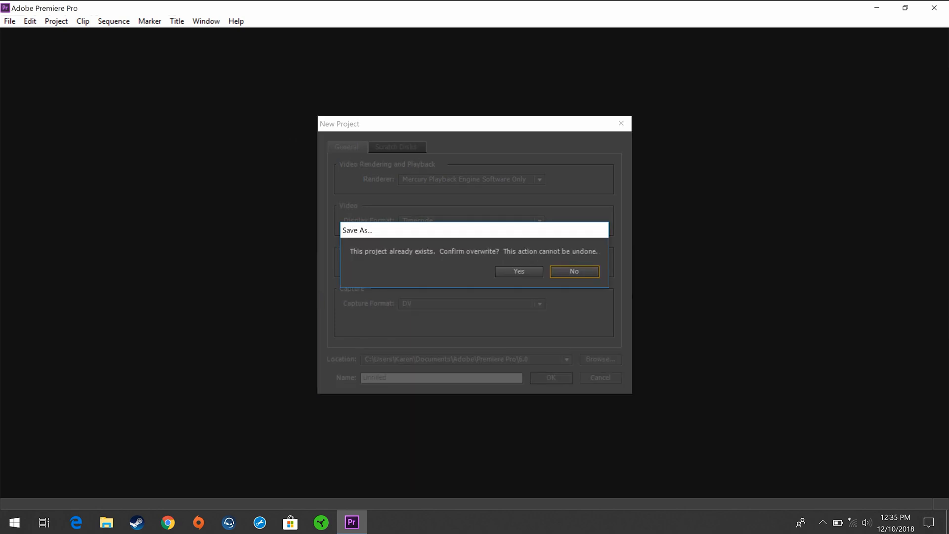
click(517, 271)
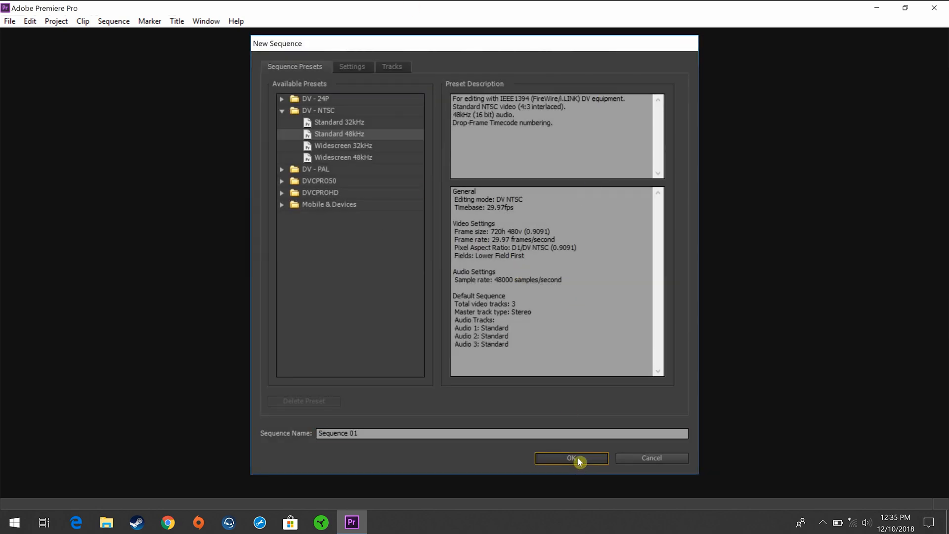
click(571, 458)
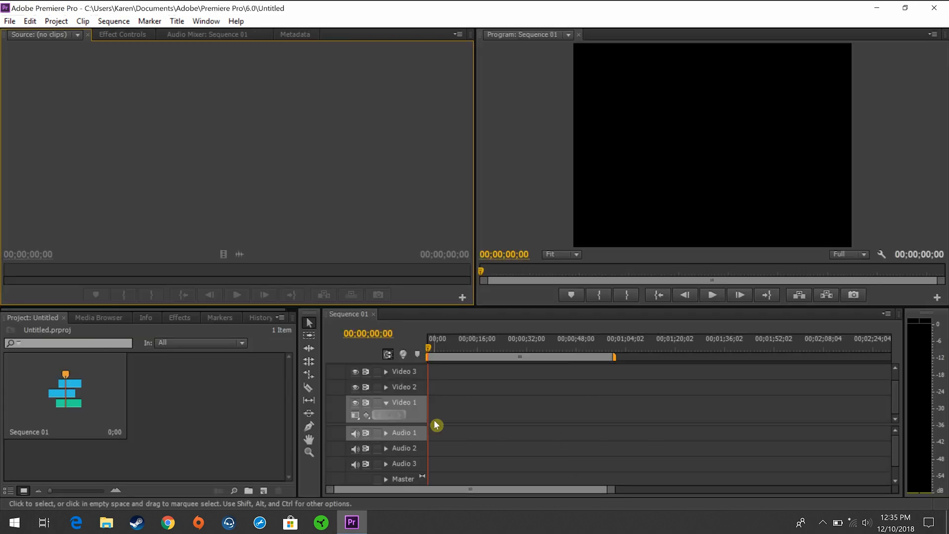